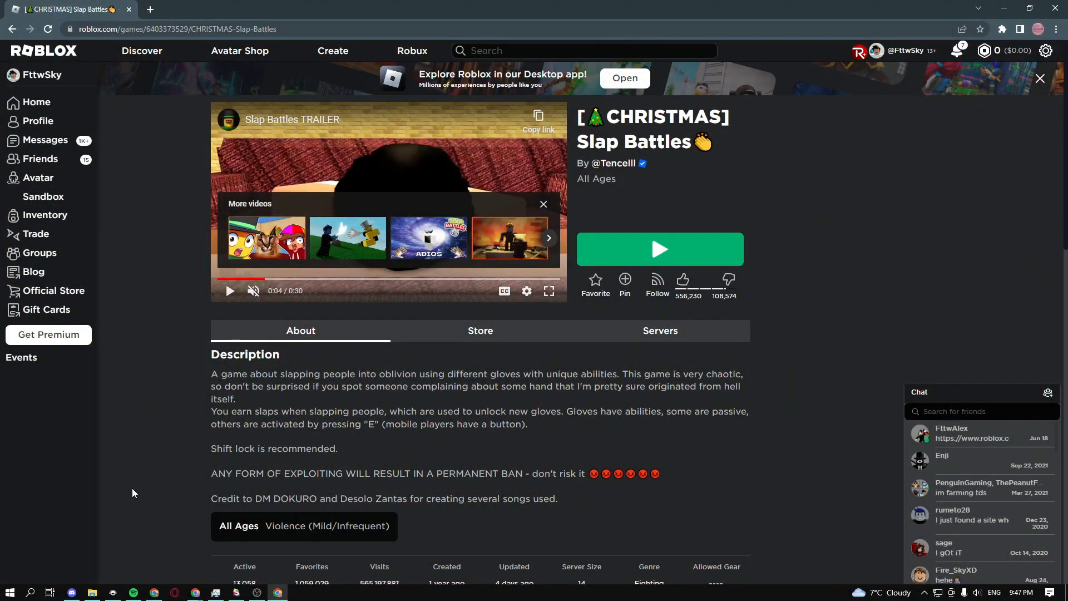
Open File Explorer and go to Desktop > Folders > Roblox Tings > Synapse X
left_click(92, 591)
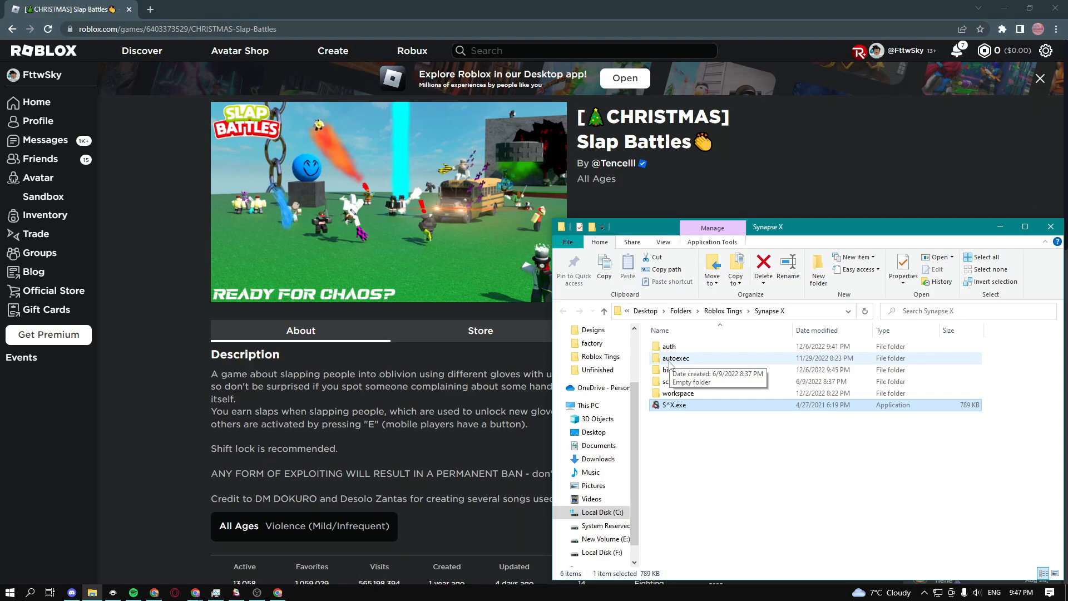
Create asd.txt in autoexec, paste and save the script, then close Notepad and Synapse X
double_click(675, 358)
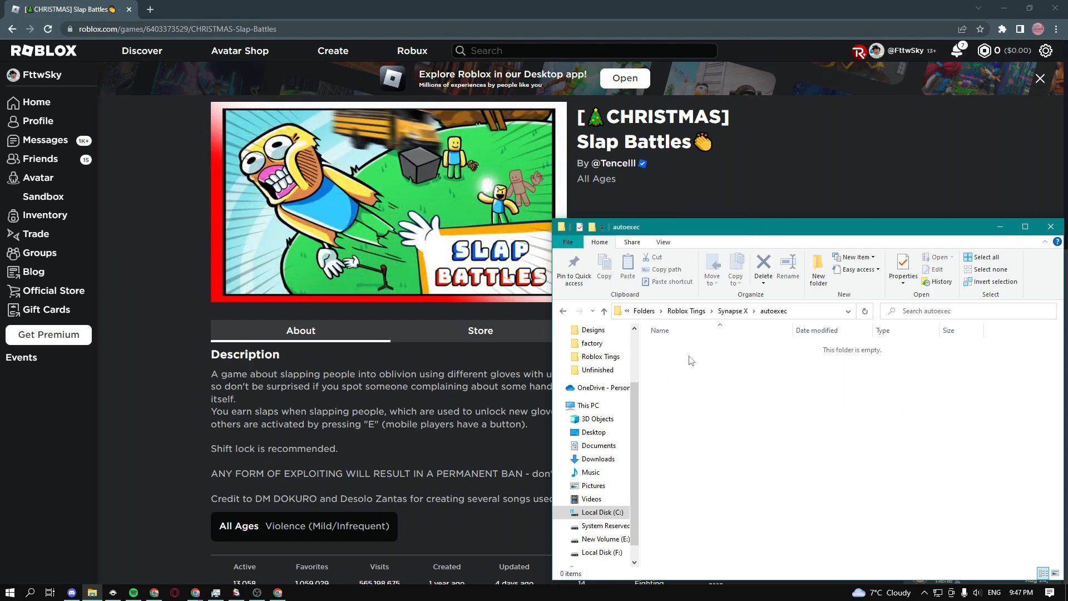
left_click(852, 257)
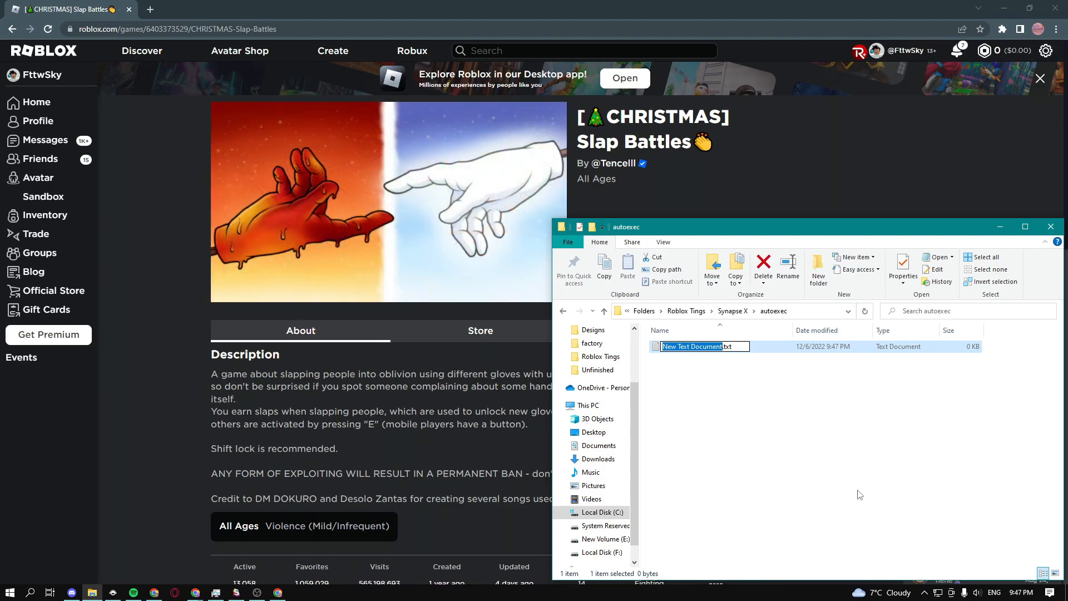
double_click(692, 346)
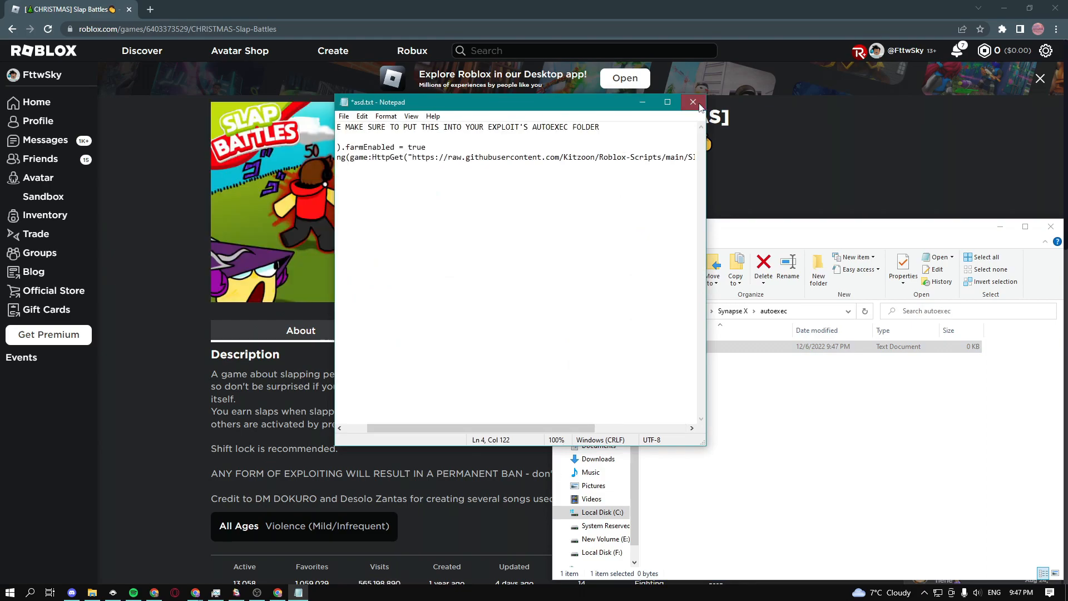
left_click(694, 103)
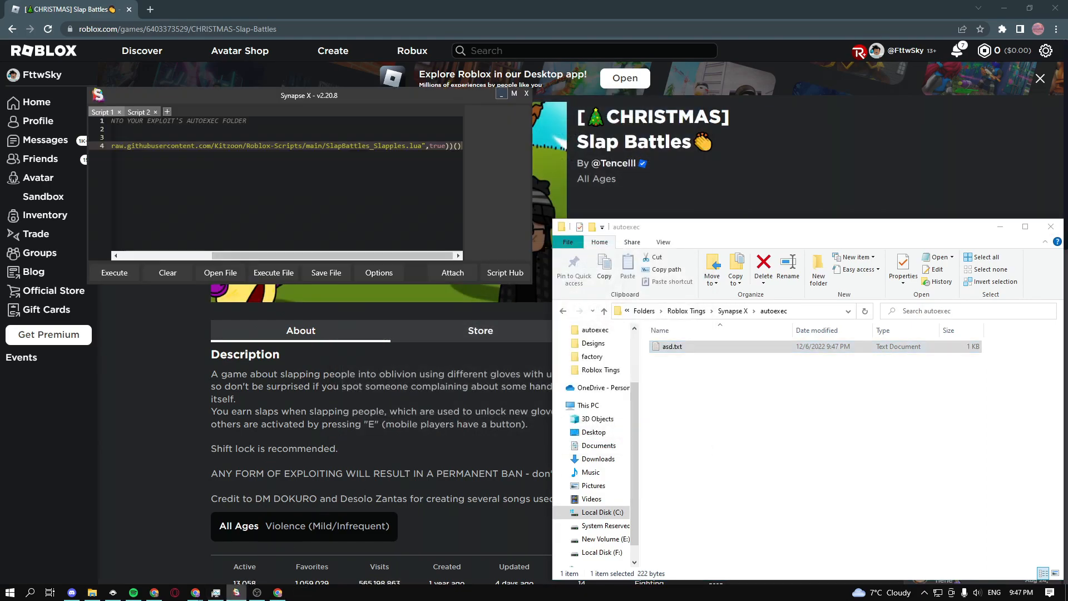
left_click(379, 273)
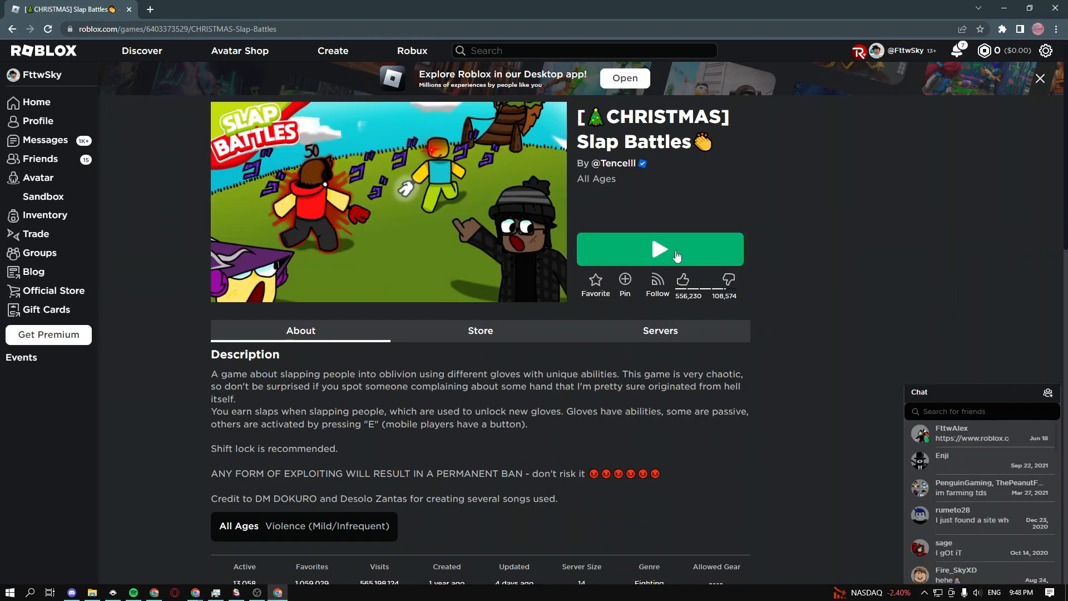
Press Play on the Slap Battles game page to launch the game
left_click(659, 249)
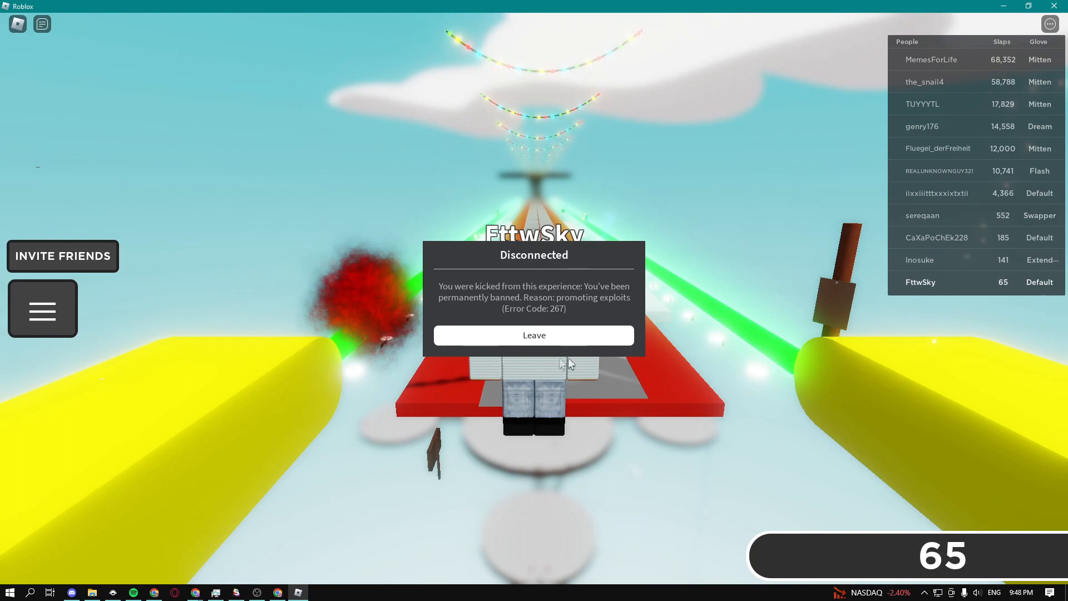
mouse_move(533, 338)
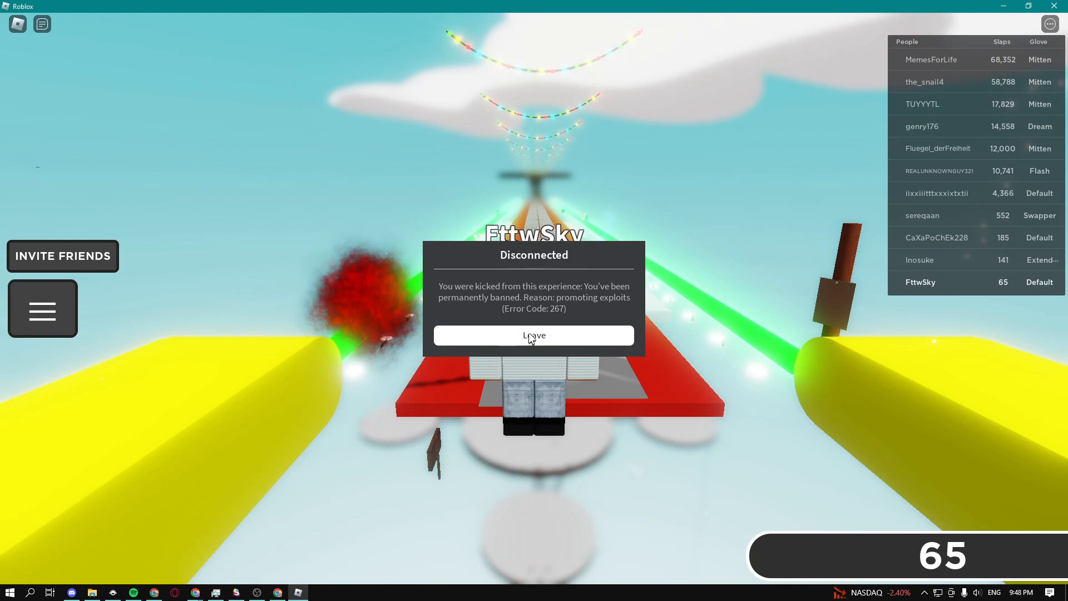
Choose Leave on the Disconnected ban notice to exit the server
left_click(534, 335)
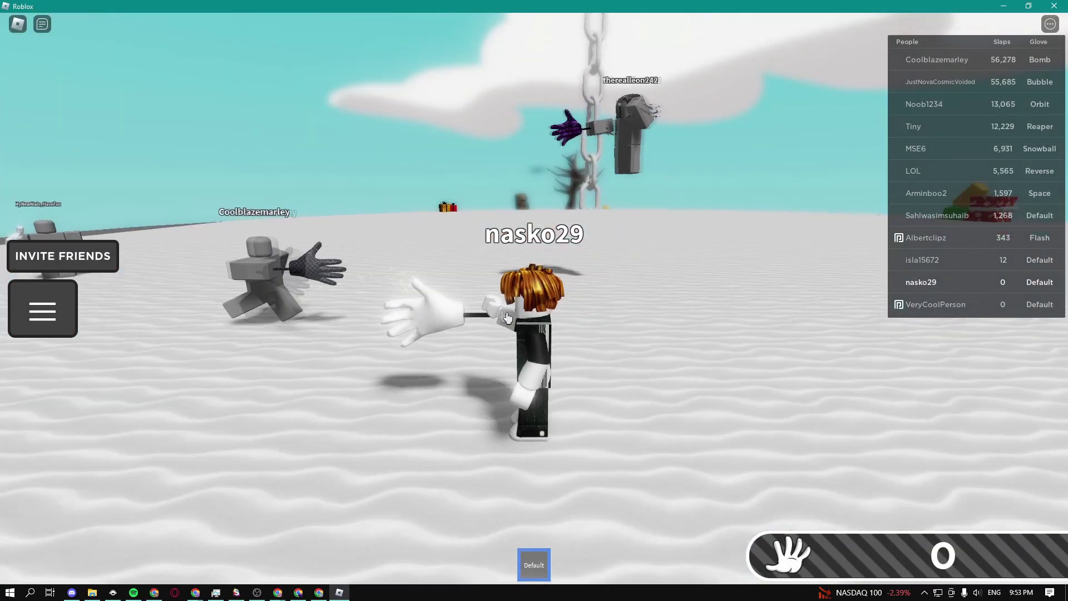